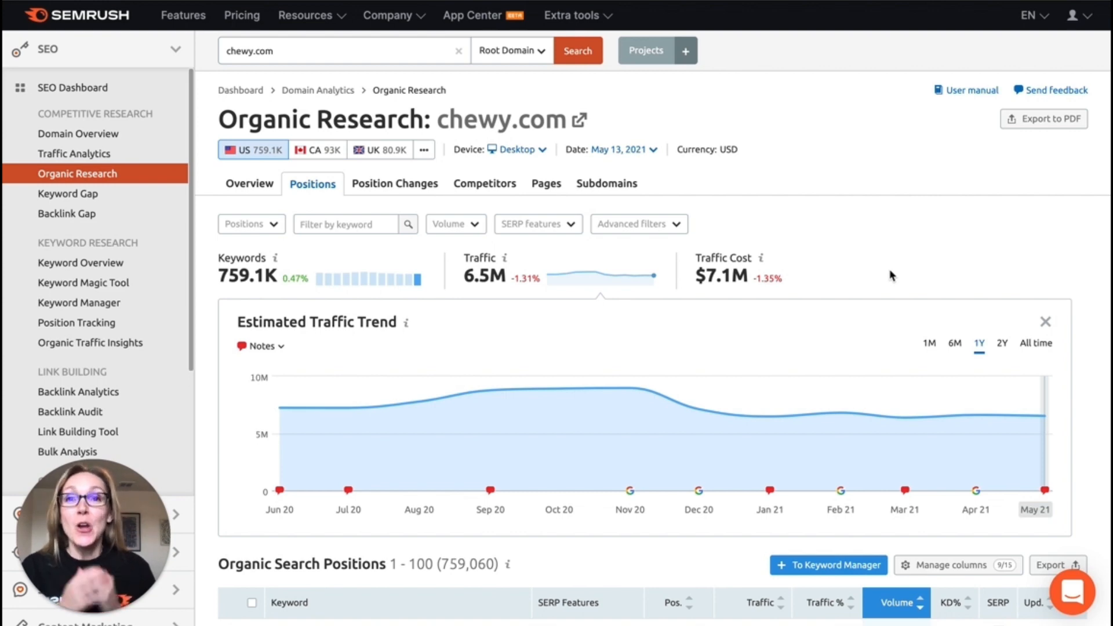
pyautogui.moveTo(380, 139)
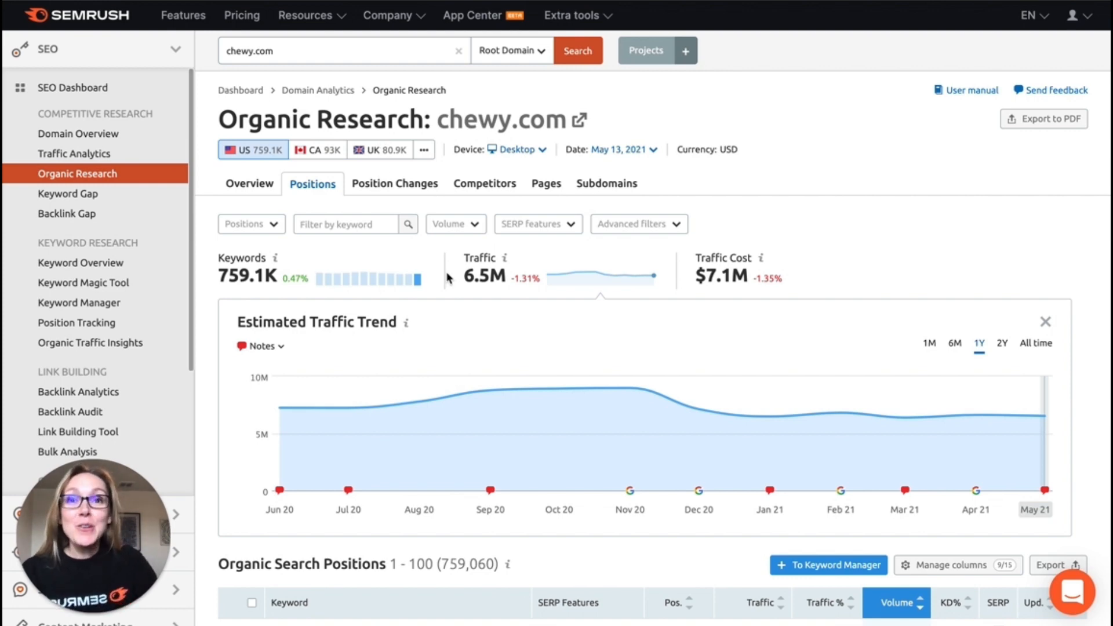
# Filter chewy.com's organic keywords to KD less than 40, leaving 163 keywords
pyautogui.scroll(-3)
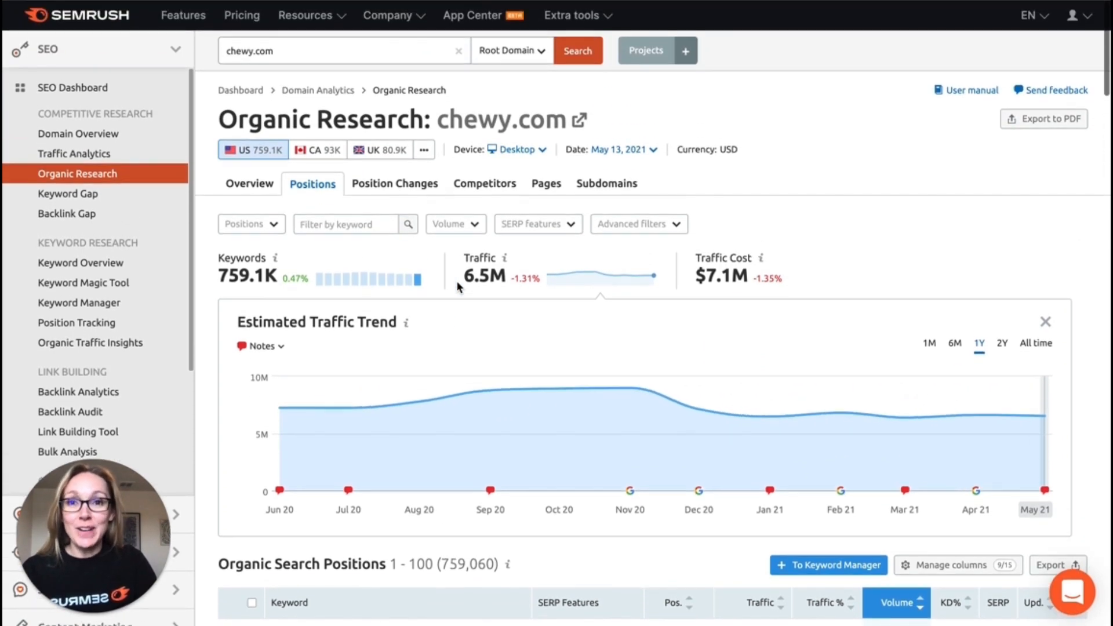
pyautogui.moveTo(559, 240)
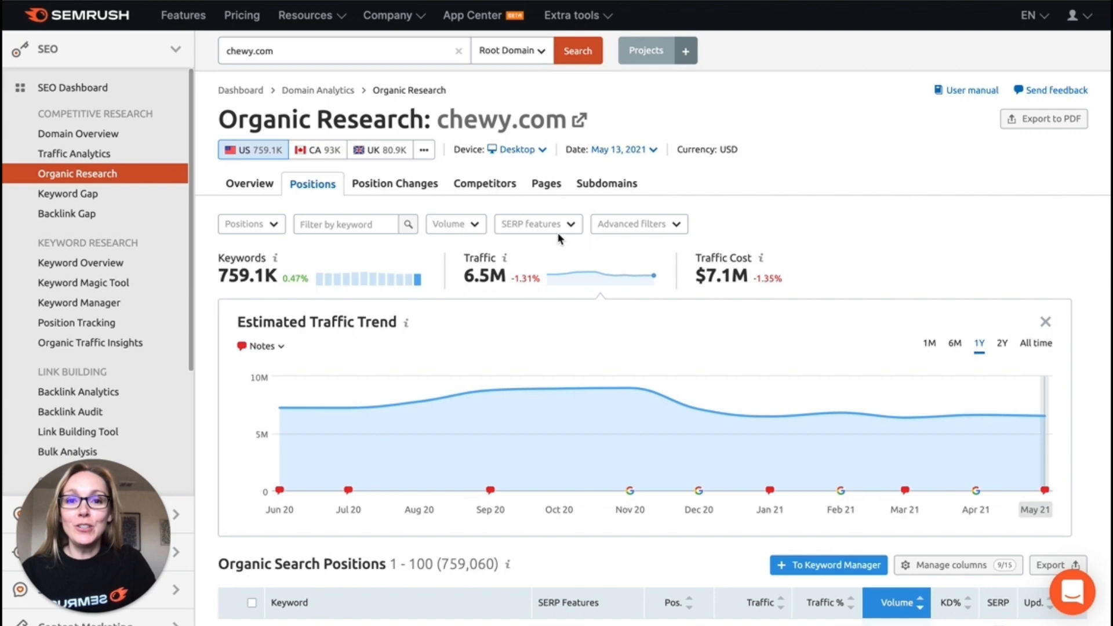
pyautogui.click(632, 224)
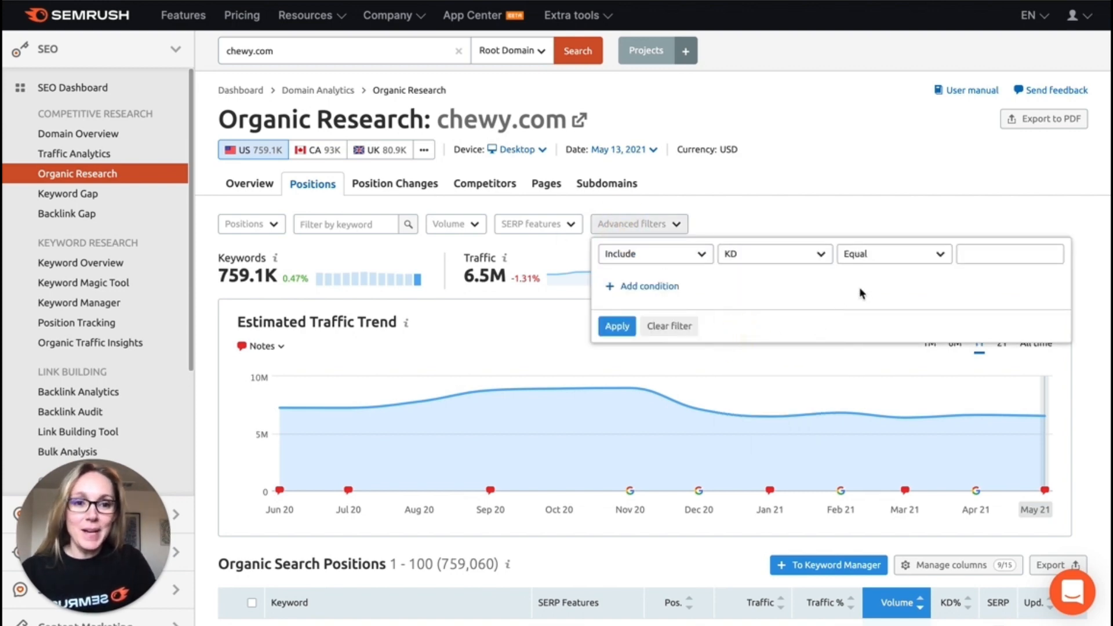
pyautogui.click(893, 253)
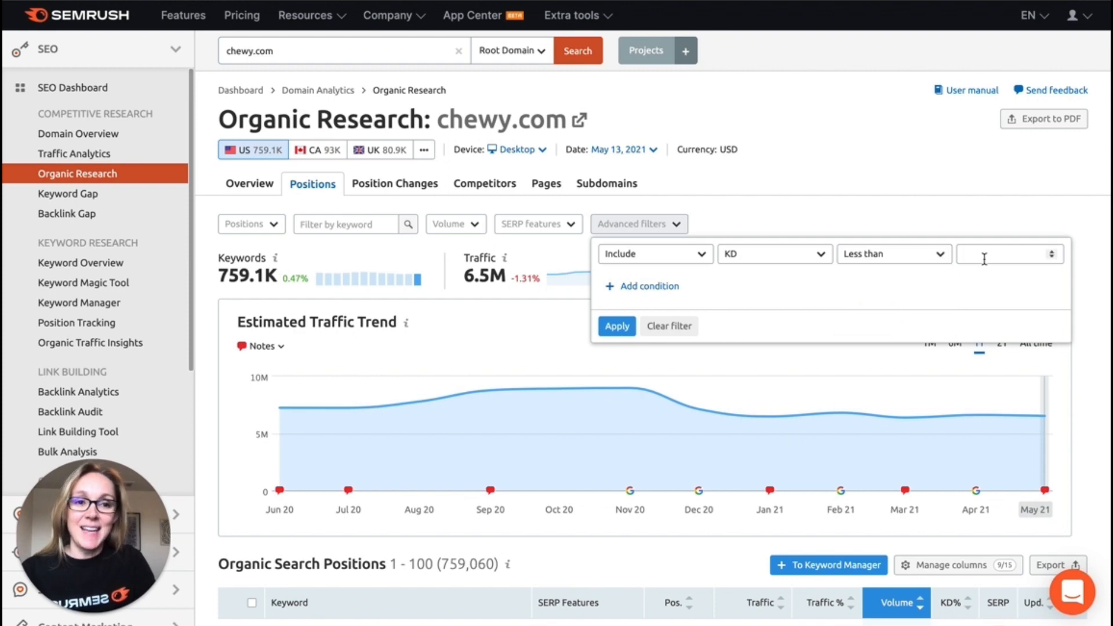
pyautogui.write('40')
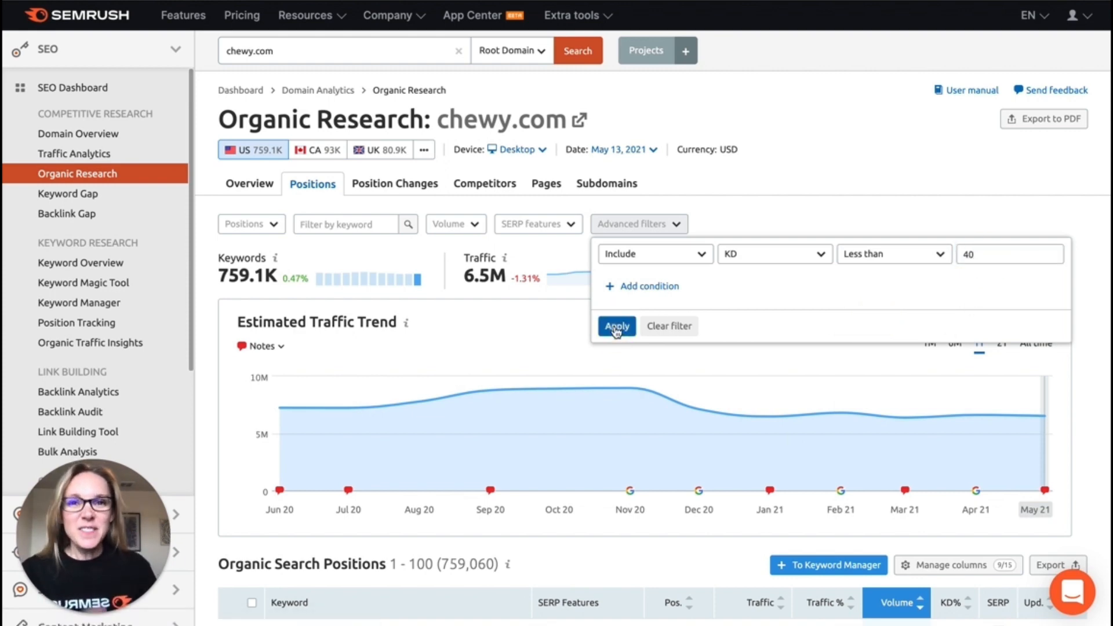
pyautogui.click(616, 326)
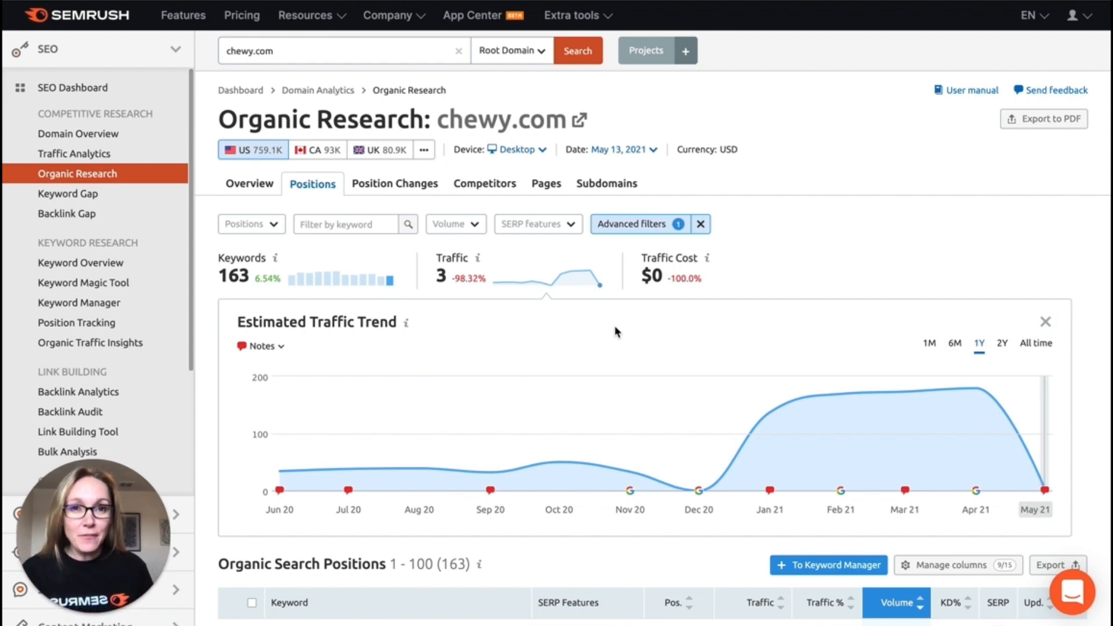
# Scroll down chewy.com's filtered 163-keyword report toward Organic Search Positions
pyautogui.scroll(-3)
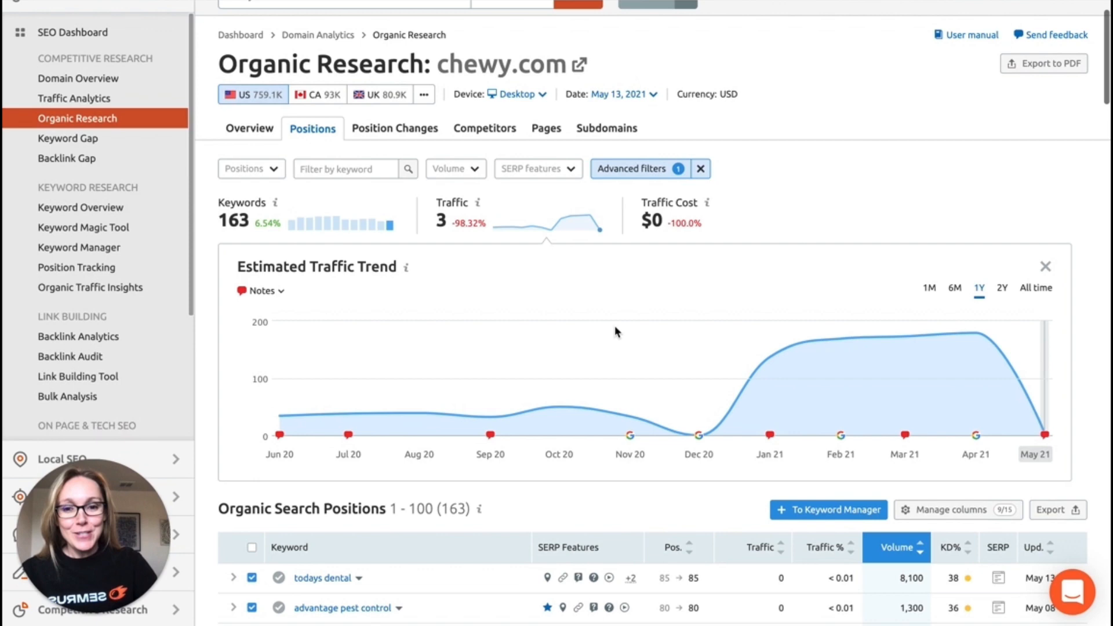
pyautogui.scroll(-3)
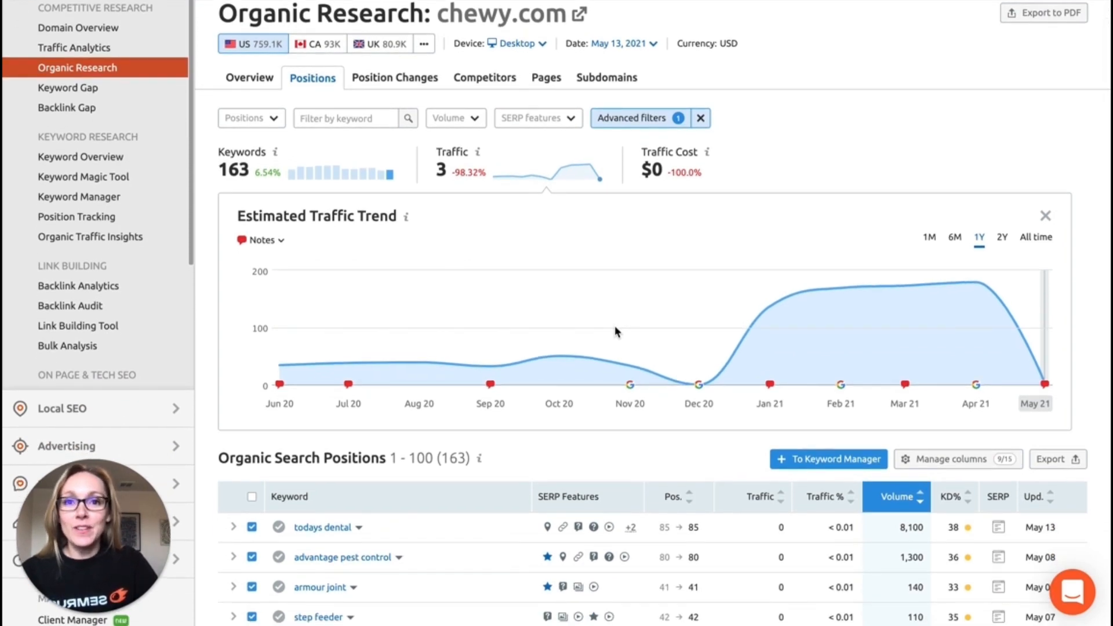
pyautogui.scroll(-3)
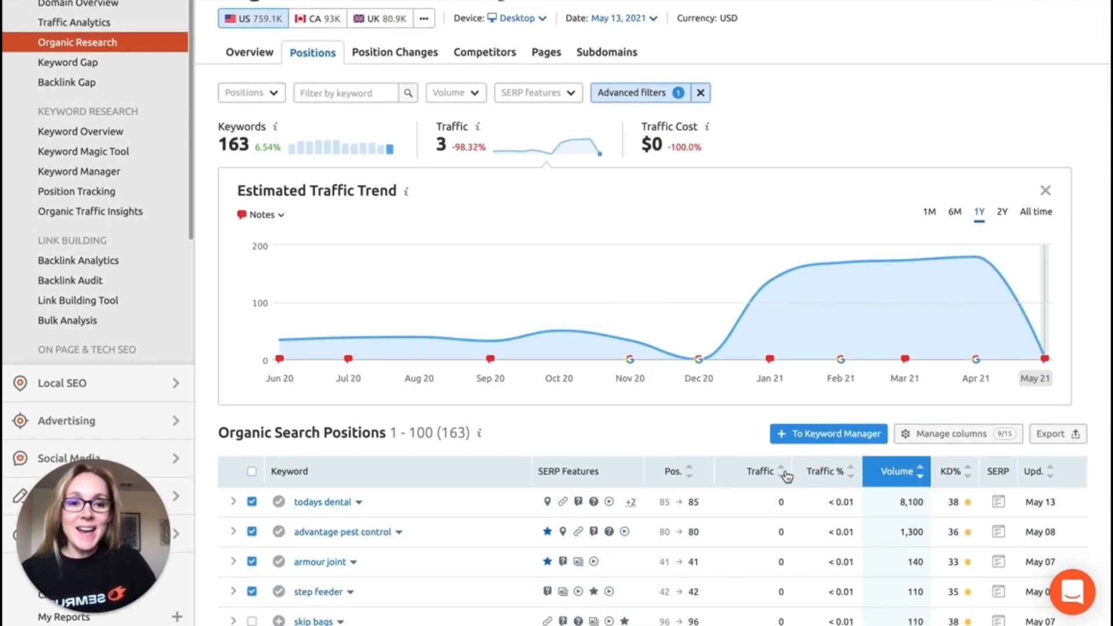
pyautogui.moveTo(809, 440)
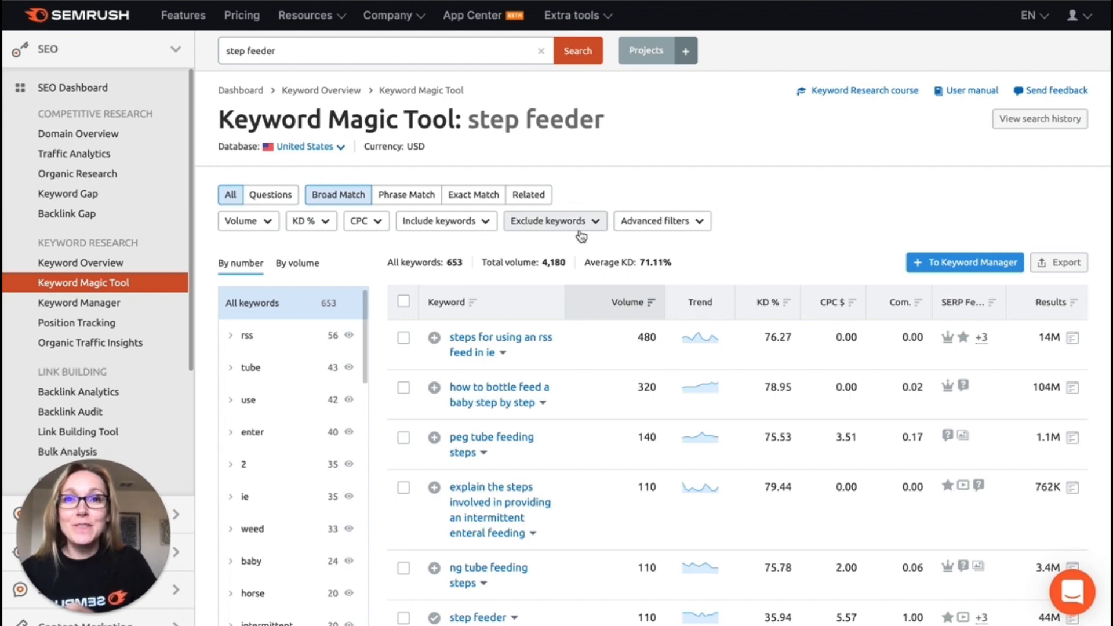
# Filter step feeder ideas to 40–59% KD and send step 8 feed and step right feeds to the Low KD list
pyautogui.click(307, 221)
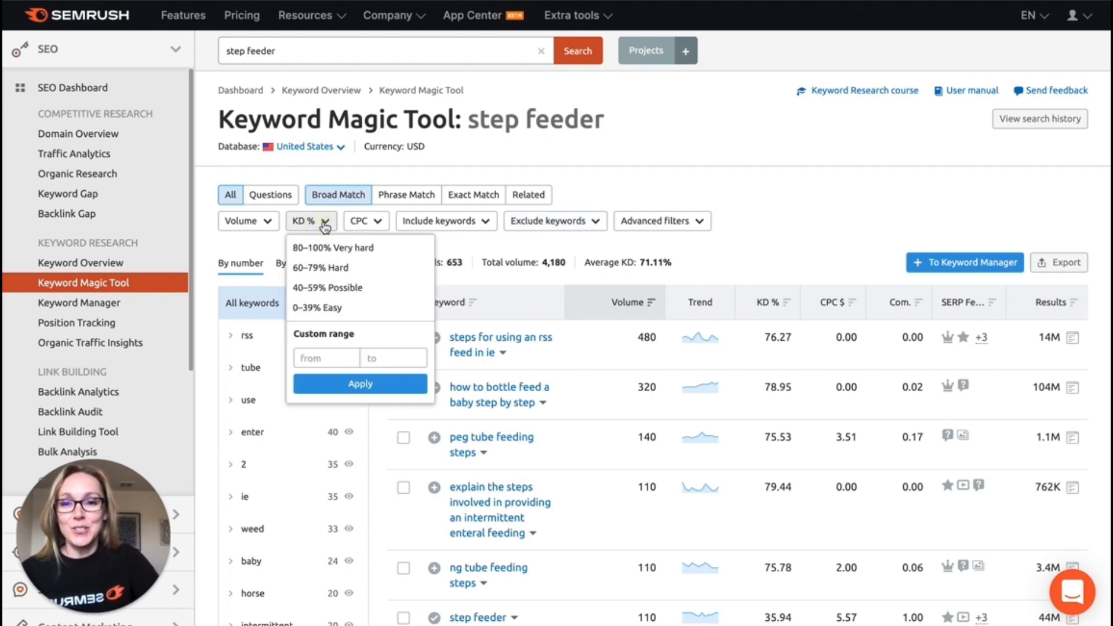
pyautogui.moveTo(335, 287)
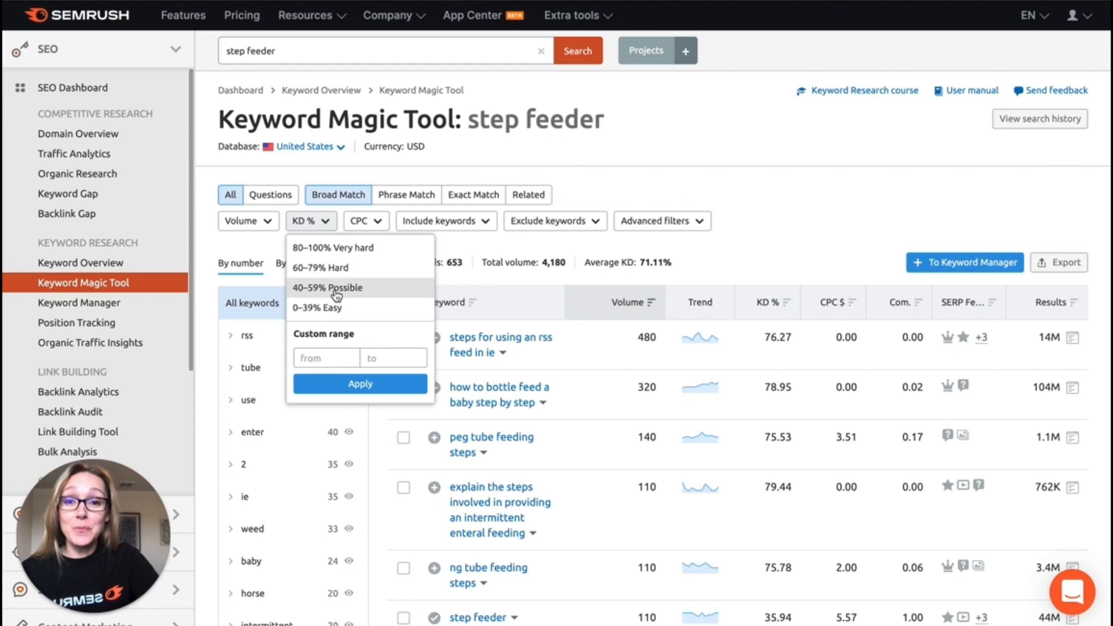
pyautogui.click(327, 288)
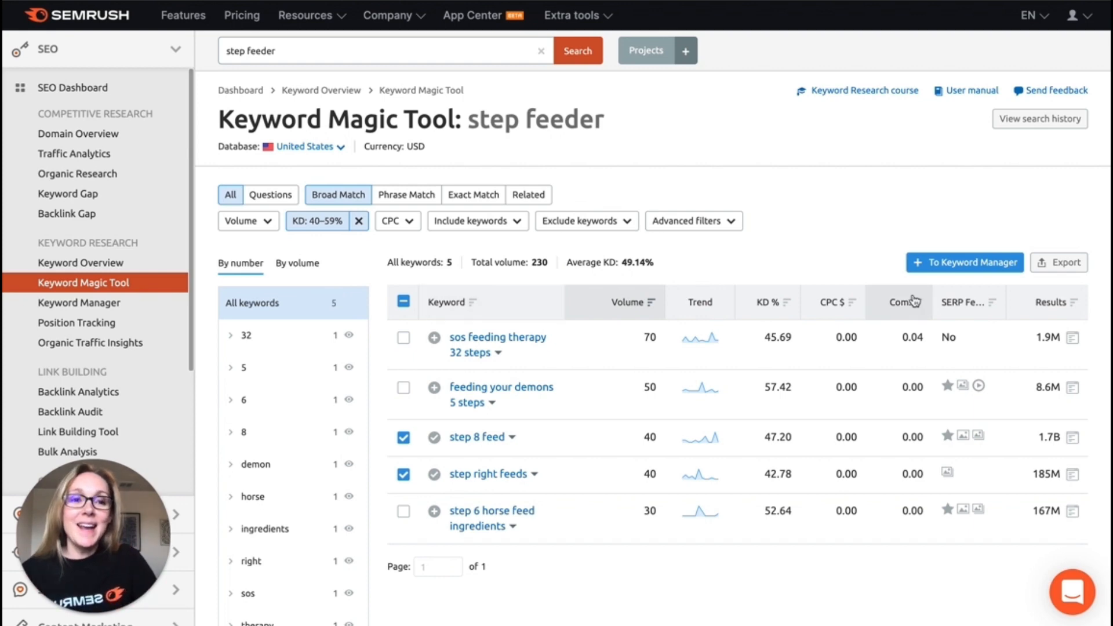
pyautogui.click(965, 262)
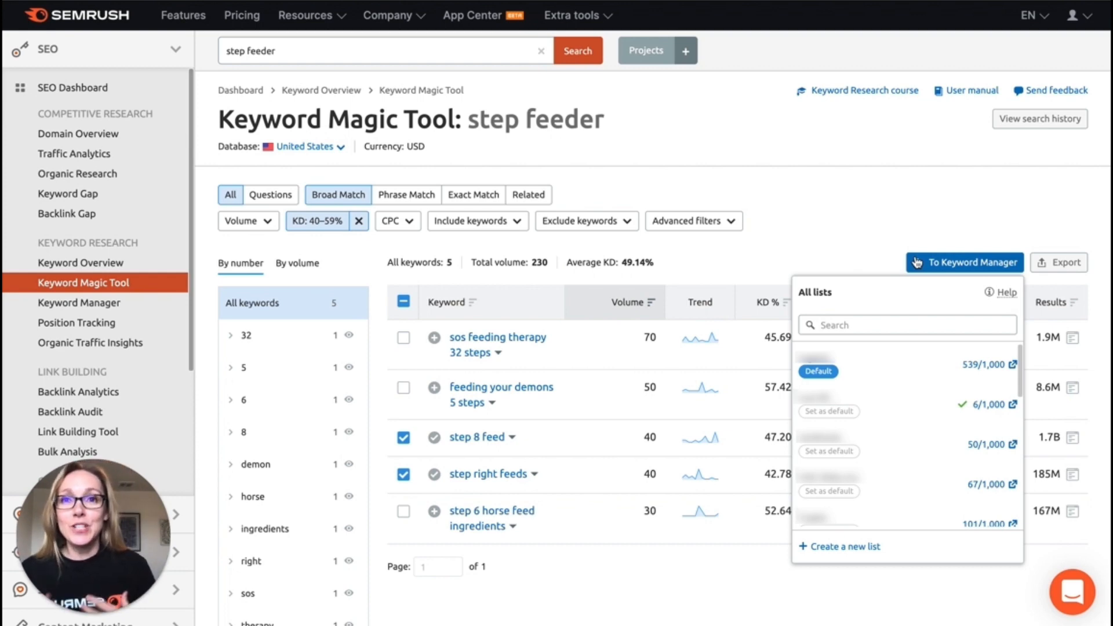
pyautogui.click(817, 371)
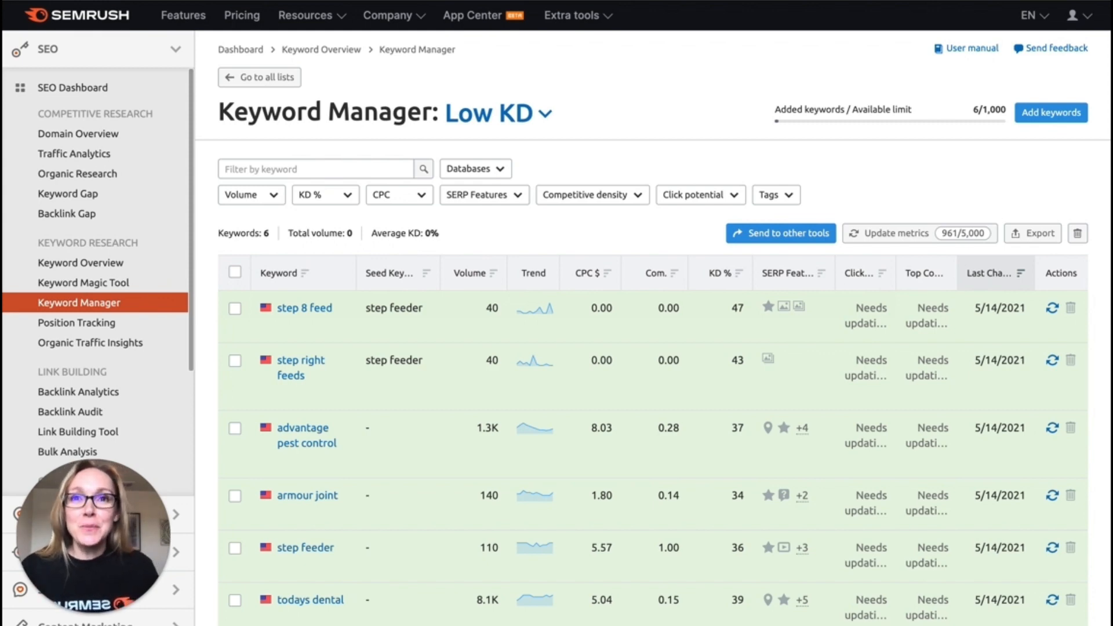
pyautogui.moveTo(692, 296)
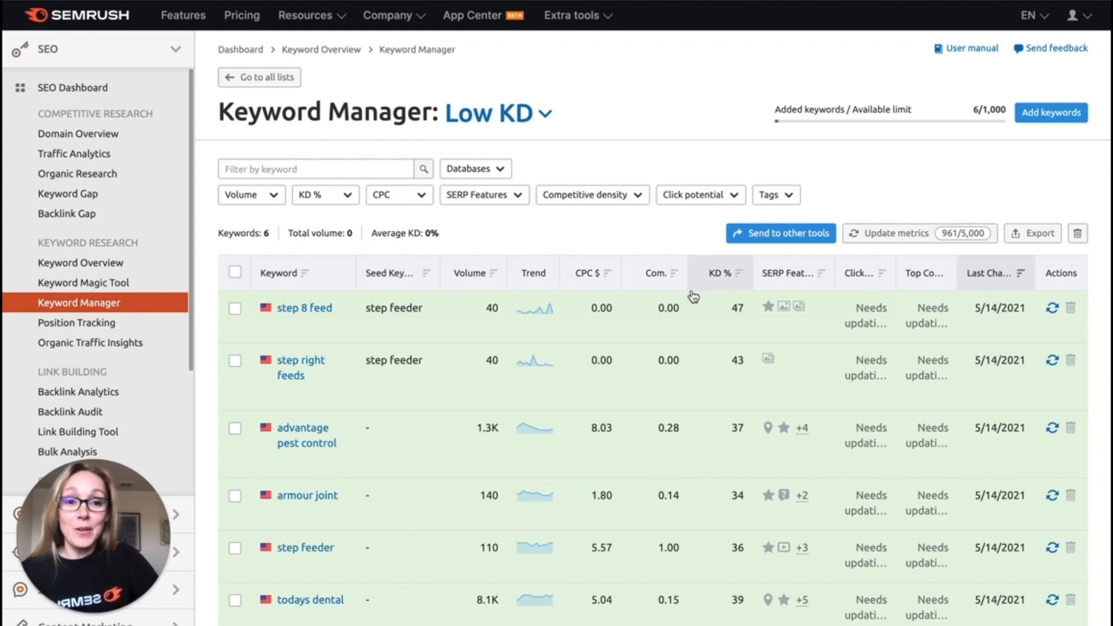
pyautogui.moveTo(481, 273)
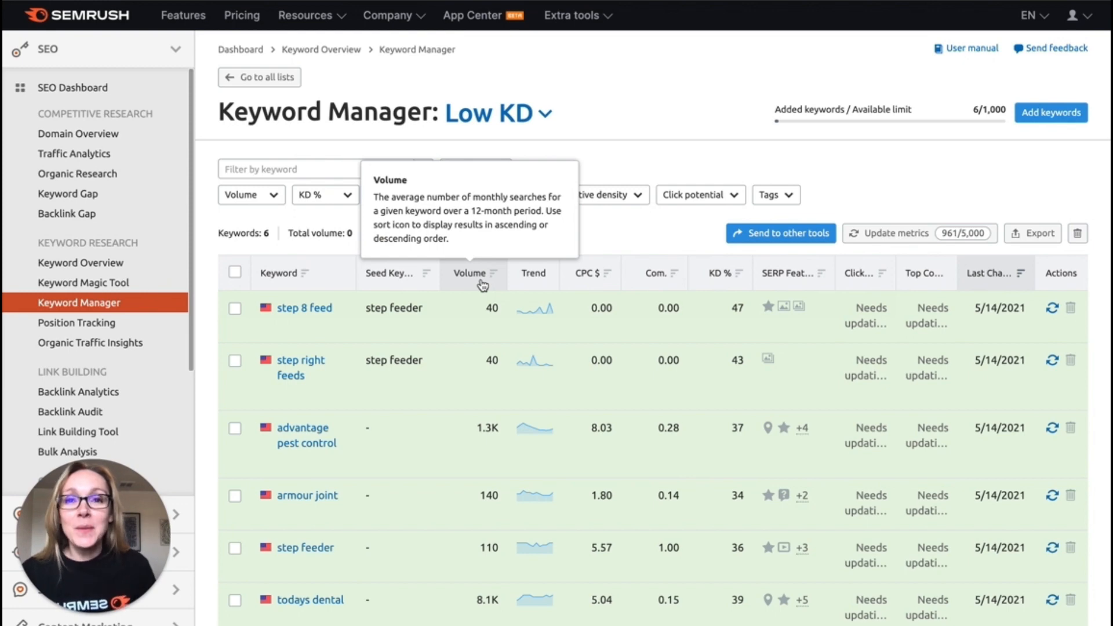